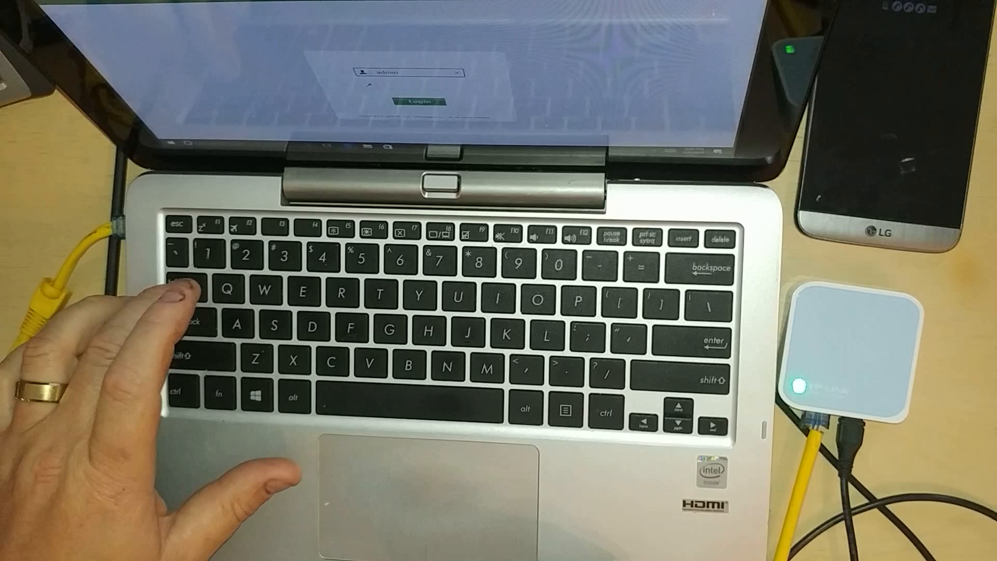
- Log in to the router's management page as admin
{"action": "left_click", "coordinate": [423, 101]}
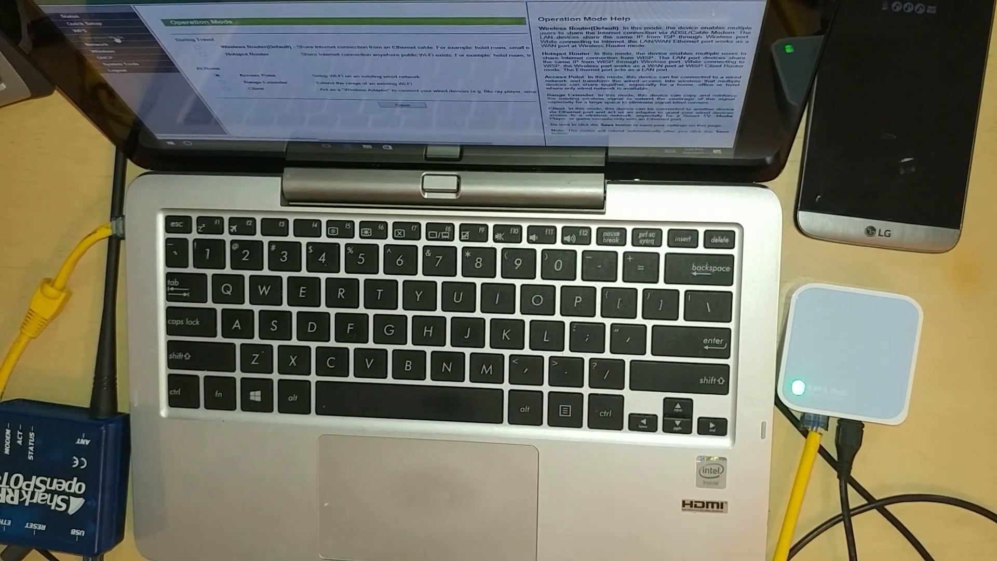
- Save Client as the router's operation mode and confirm the reboot warning
{"action": "left_click", "coordinate": [403, 106]}
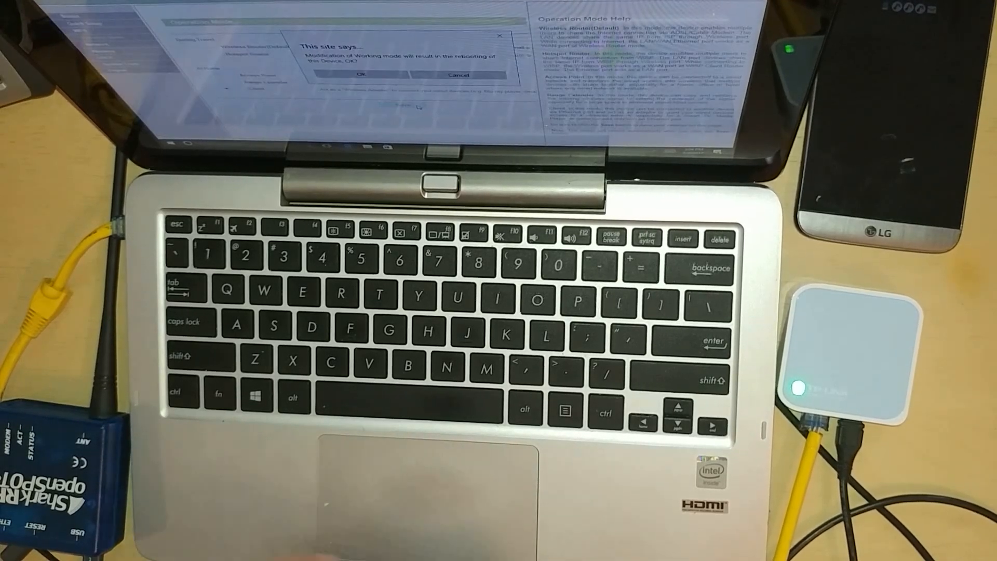
{"action": "left_click", "coordinate": [362, 75]}
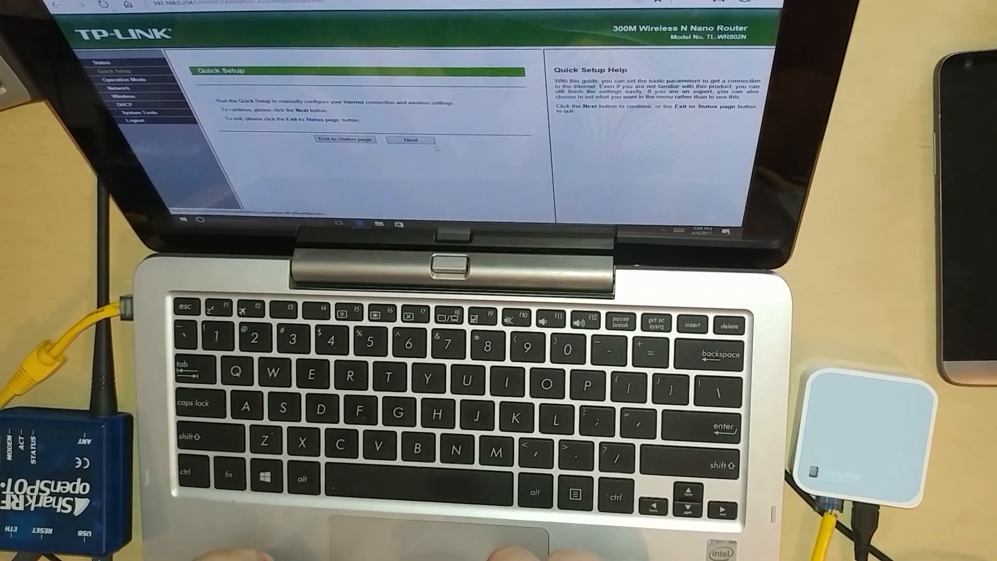
- Start the Quick Setup wizard with Client mode and reach the AP List
{"action": "left_click", "coordinate": [412, 140]}
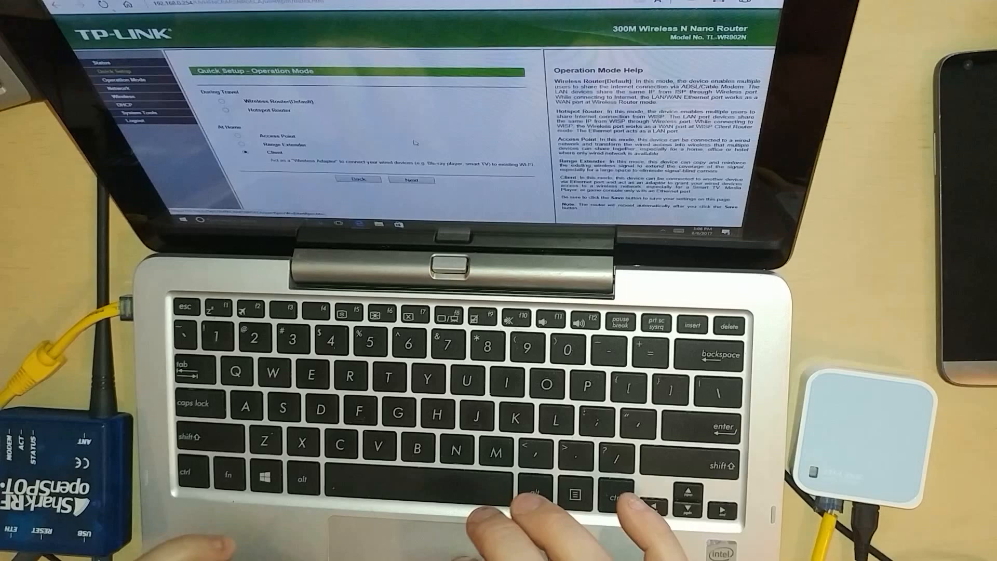
{"action": "left_click", "coordinate": [411, 179]}
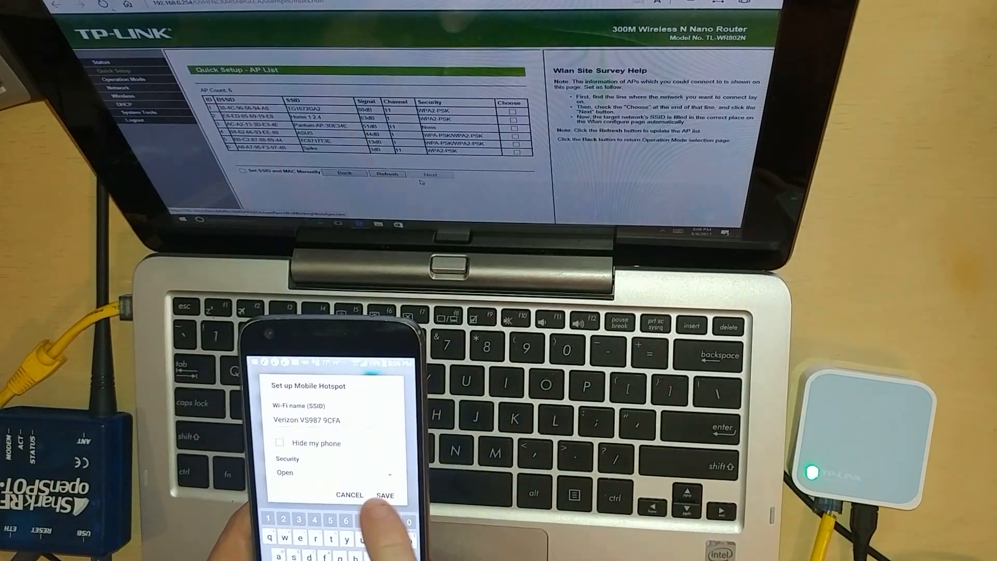
- Save the phone's Verizon VS987 9CFA hotspot with Open security
{"action": "left_click", "coordinate": [330, 471]}
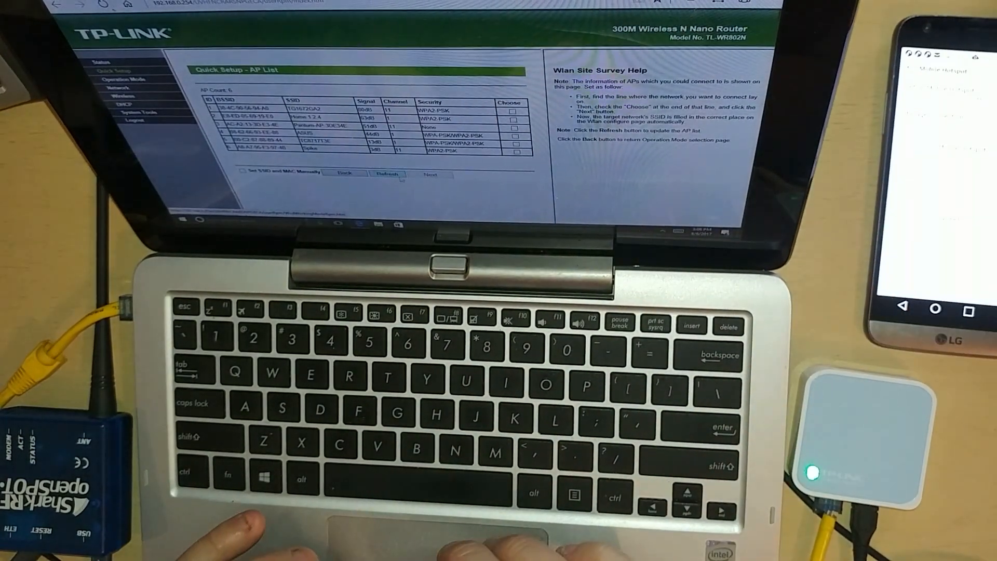
- Refresh the AP List and choose the Verizon VS987 9CFA hotspot to join
{"action": "left_click", "coordinate": [387, 173]}
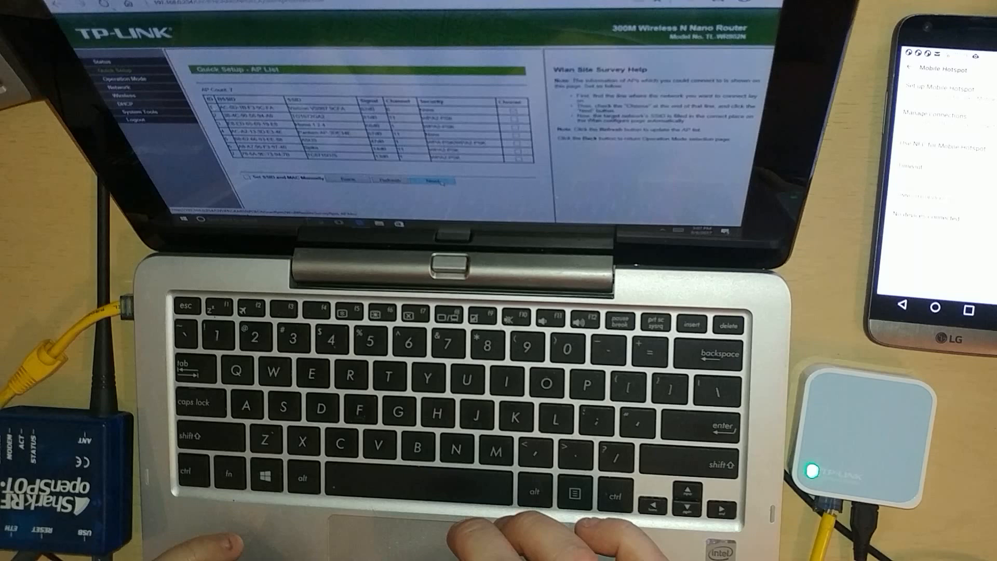
{"action": "left_click", "coordinate": [434, 180]}
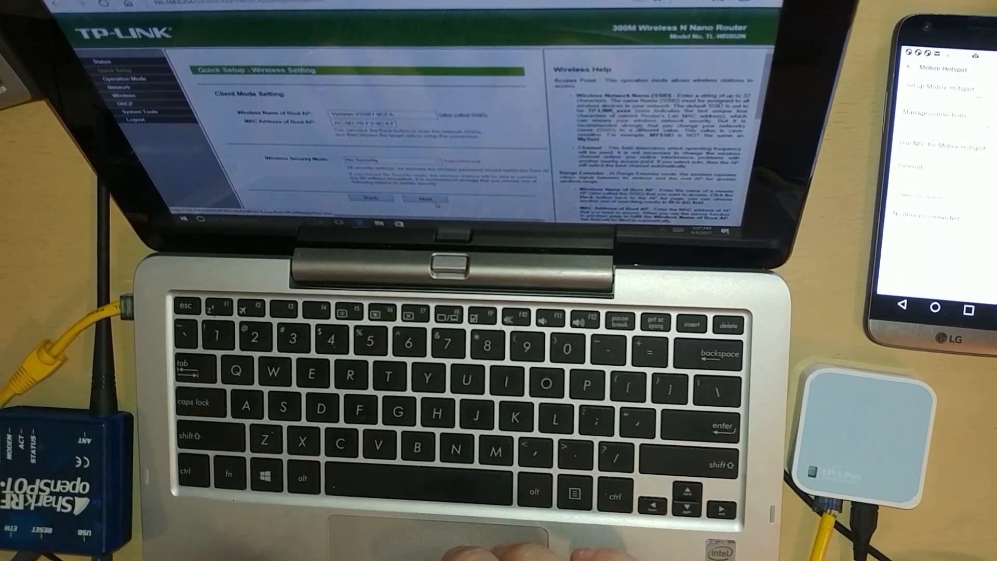
- Keep No Security for the client wireless settings and review the Quick Setup summary
{"action": "left_click", "coordinate": [425, 200]}
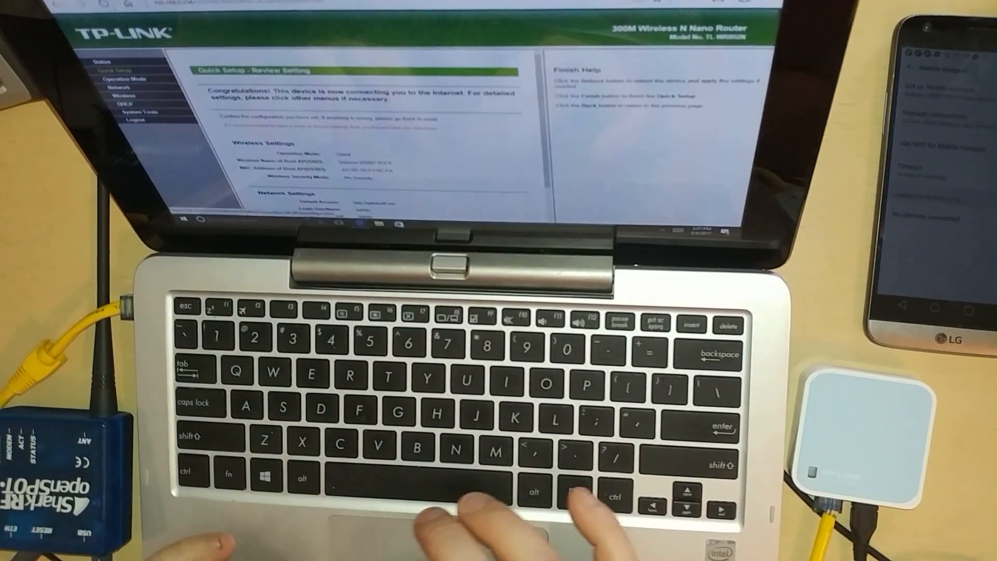
{"action": "scroll", "scroll_direction": "down", "scroll_amount": 3}
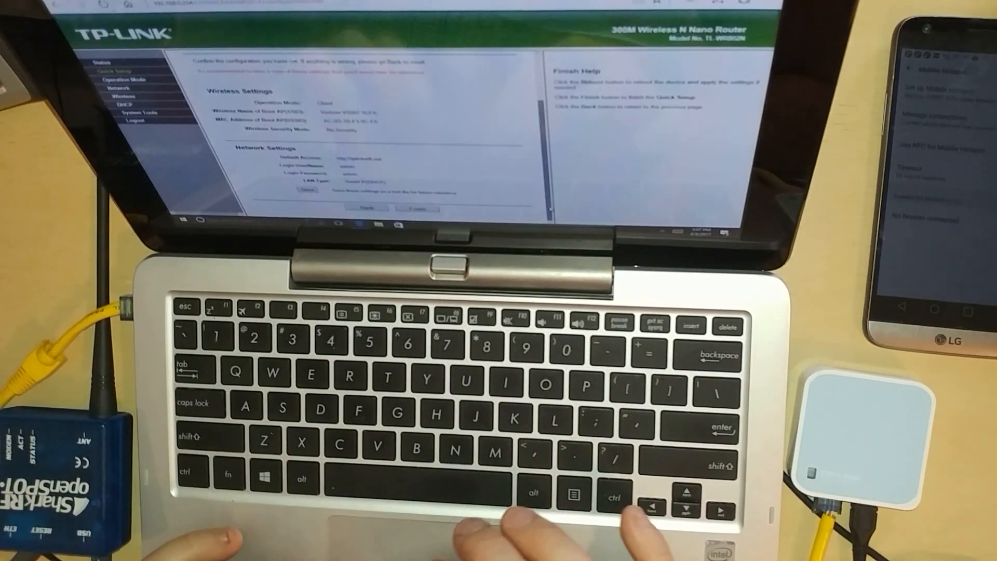